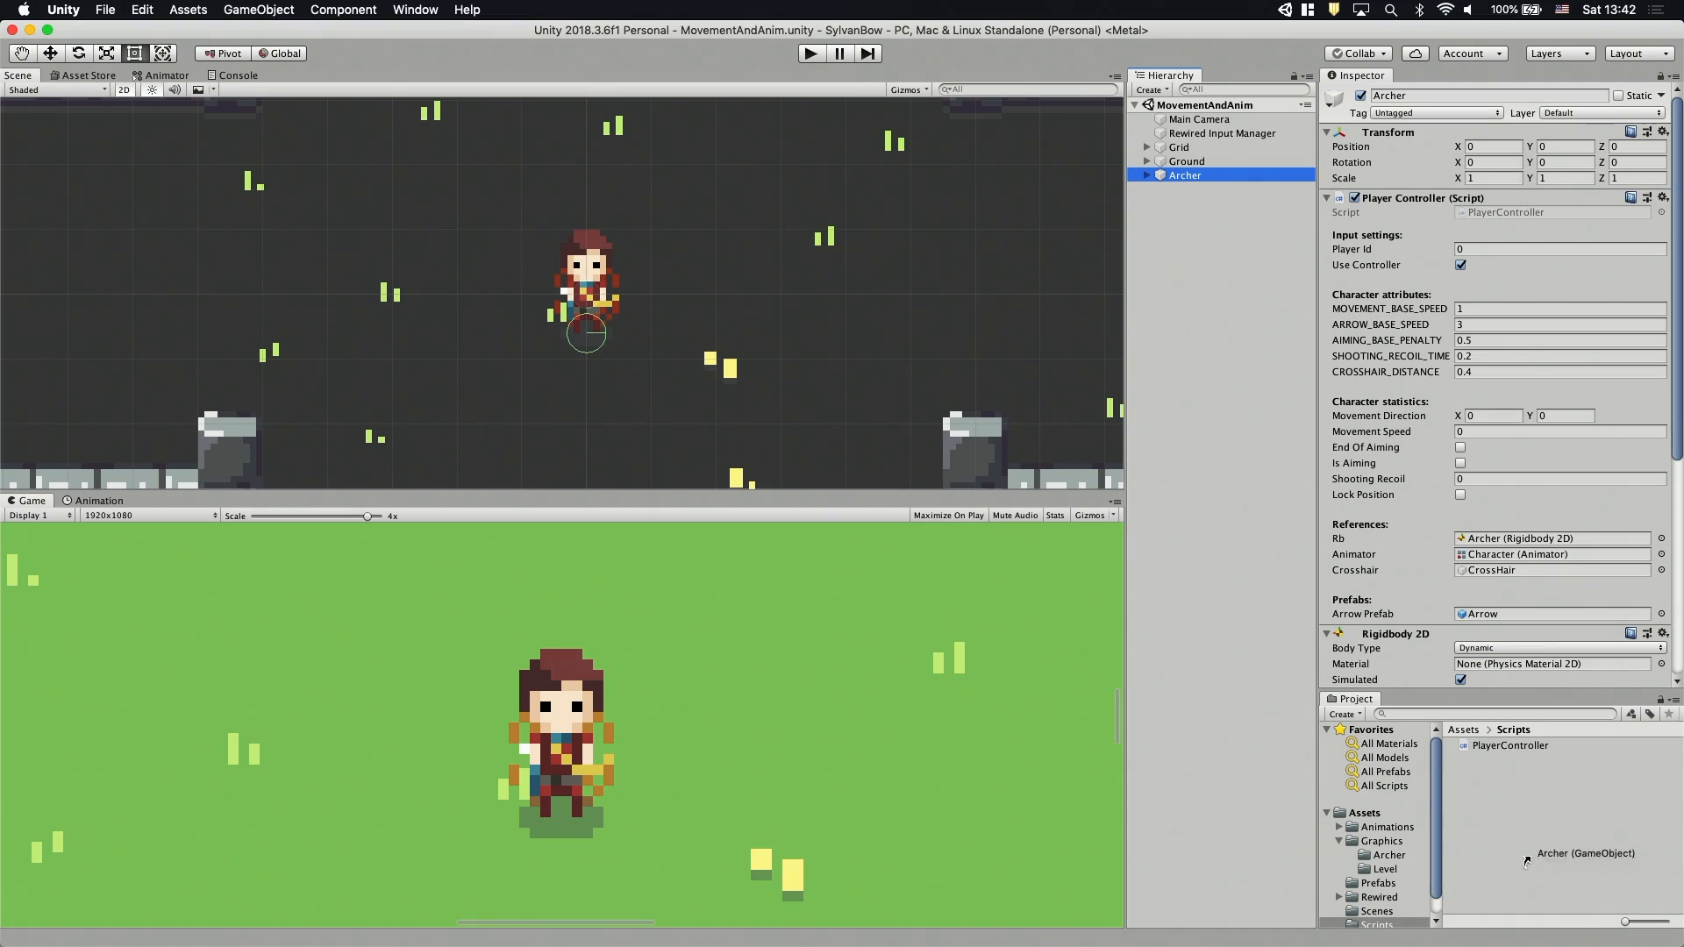
# Store the Archer object as a prefab asset in the Prefabs folder, leaving Archer1 as its instance
pyautogui.click(1386, 840)
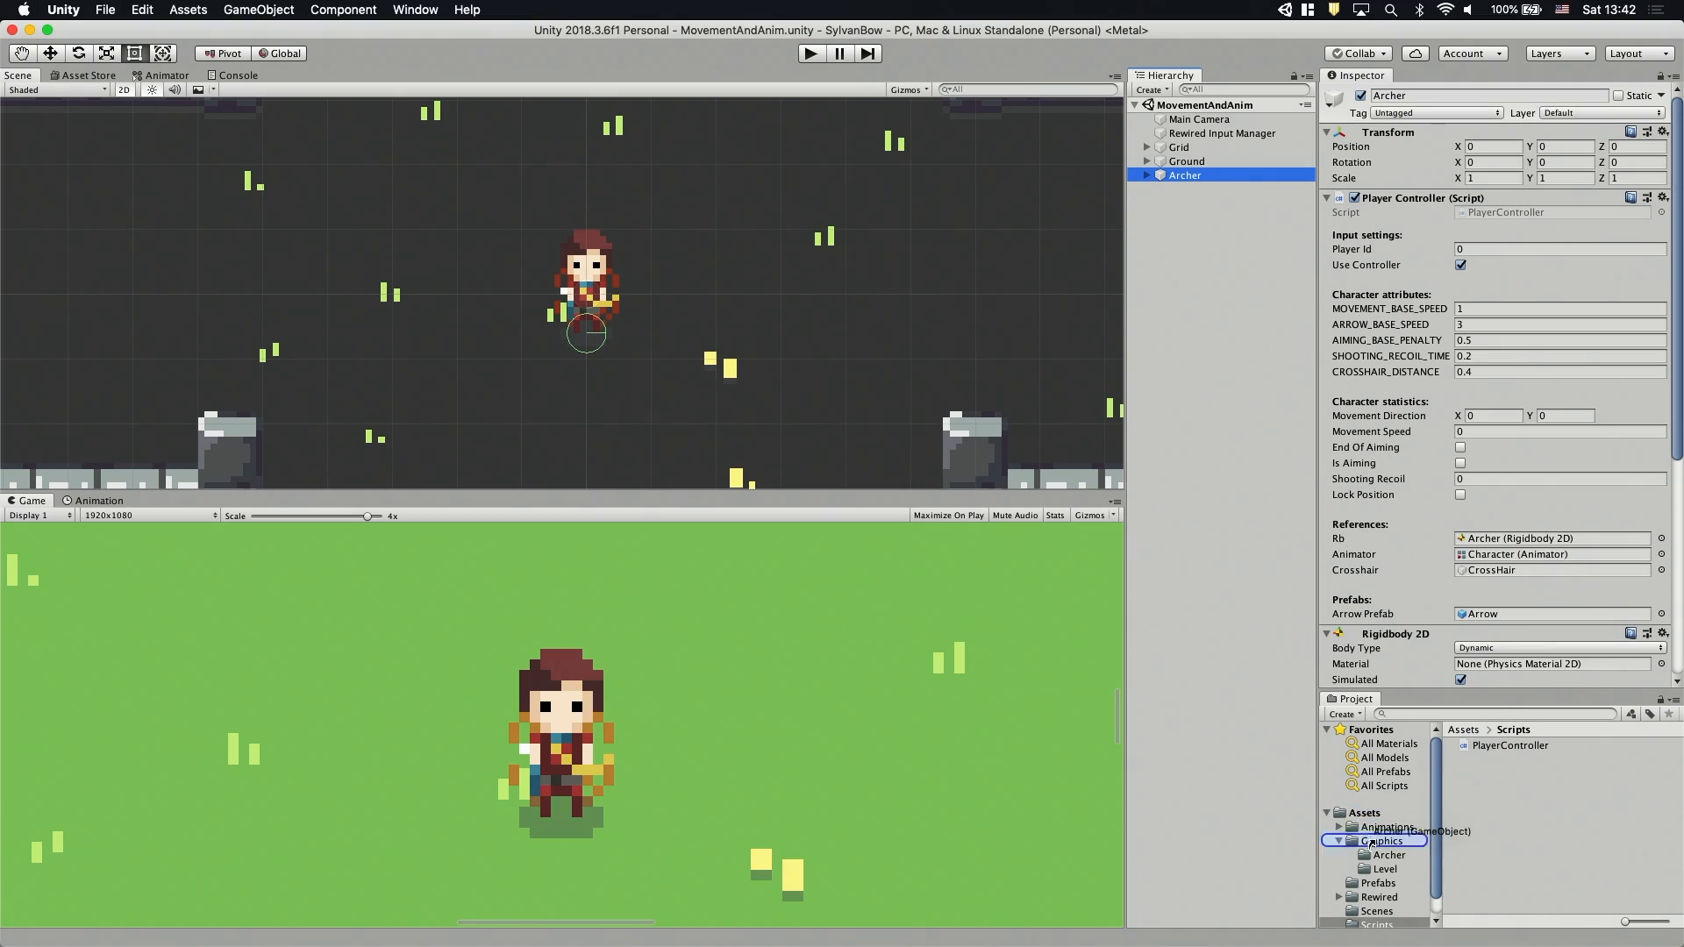
pyautogui.click(1378, 879)
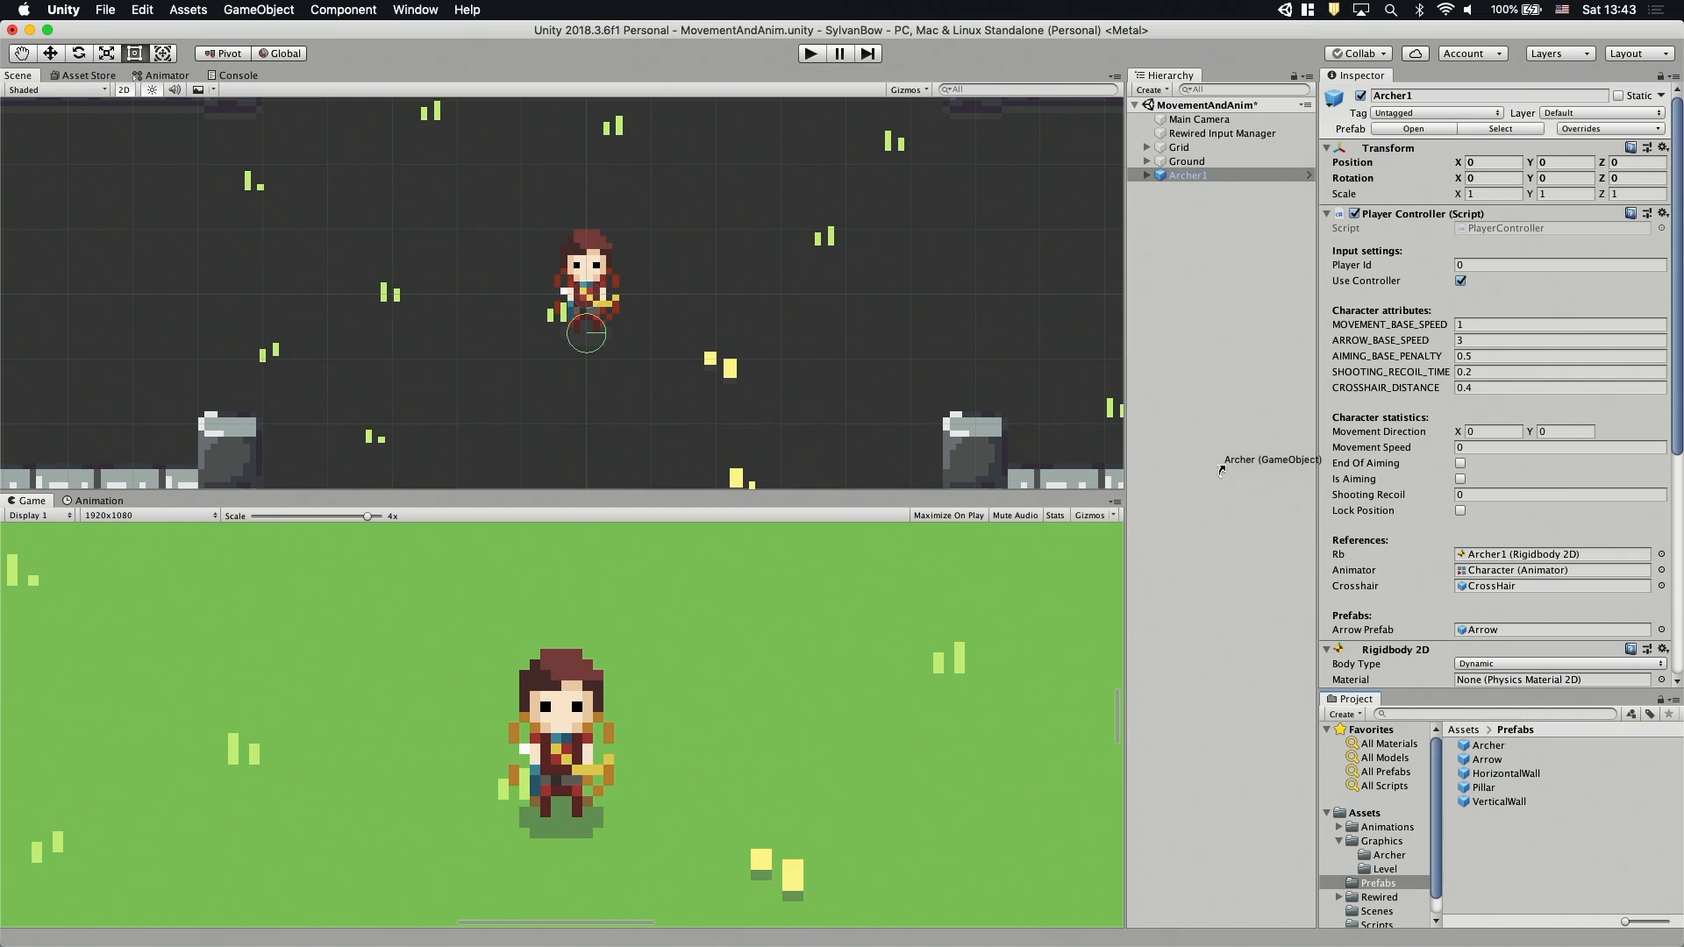
# Duplicate Archer1 as Archer2 placed to its right and set its Player Id to 1
pyautogui.click(1186, 190)
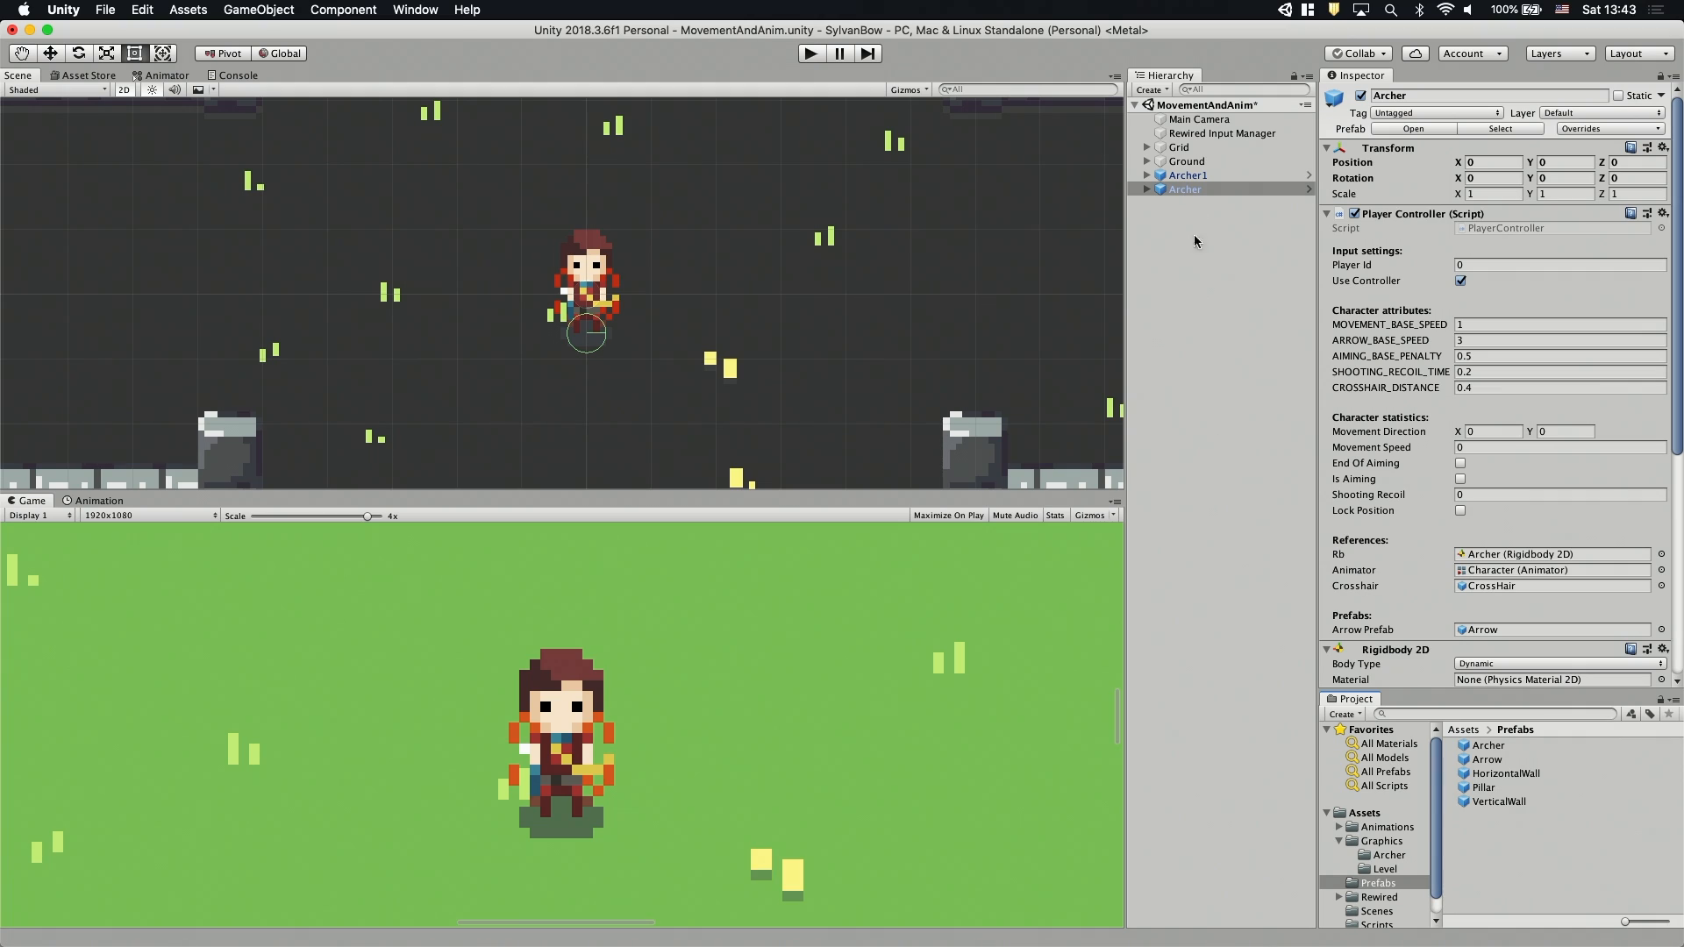
pyautogui.doubleClick(1184, 190)
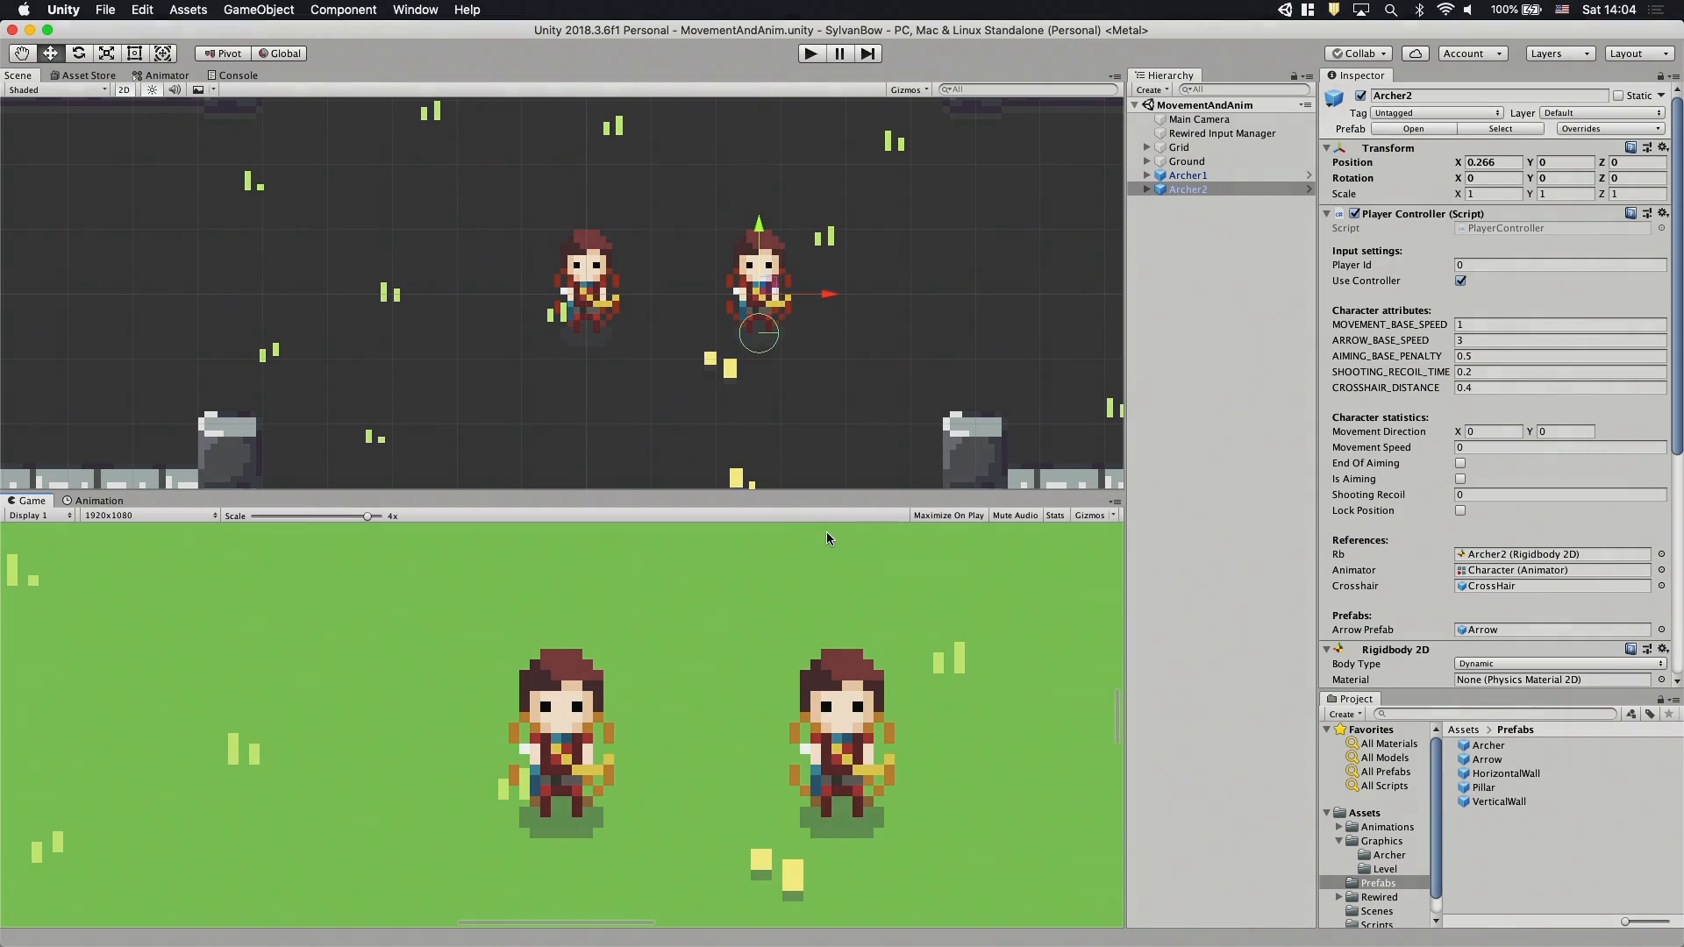
pyautogui.click(1188, 189)
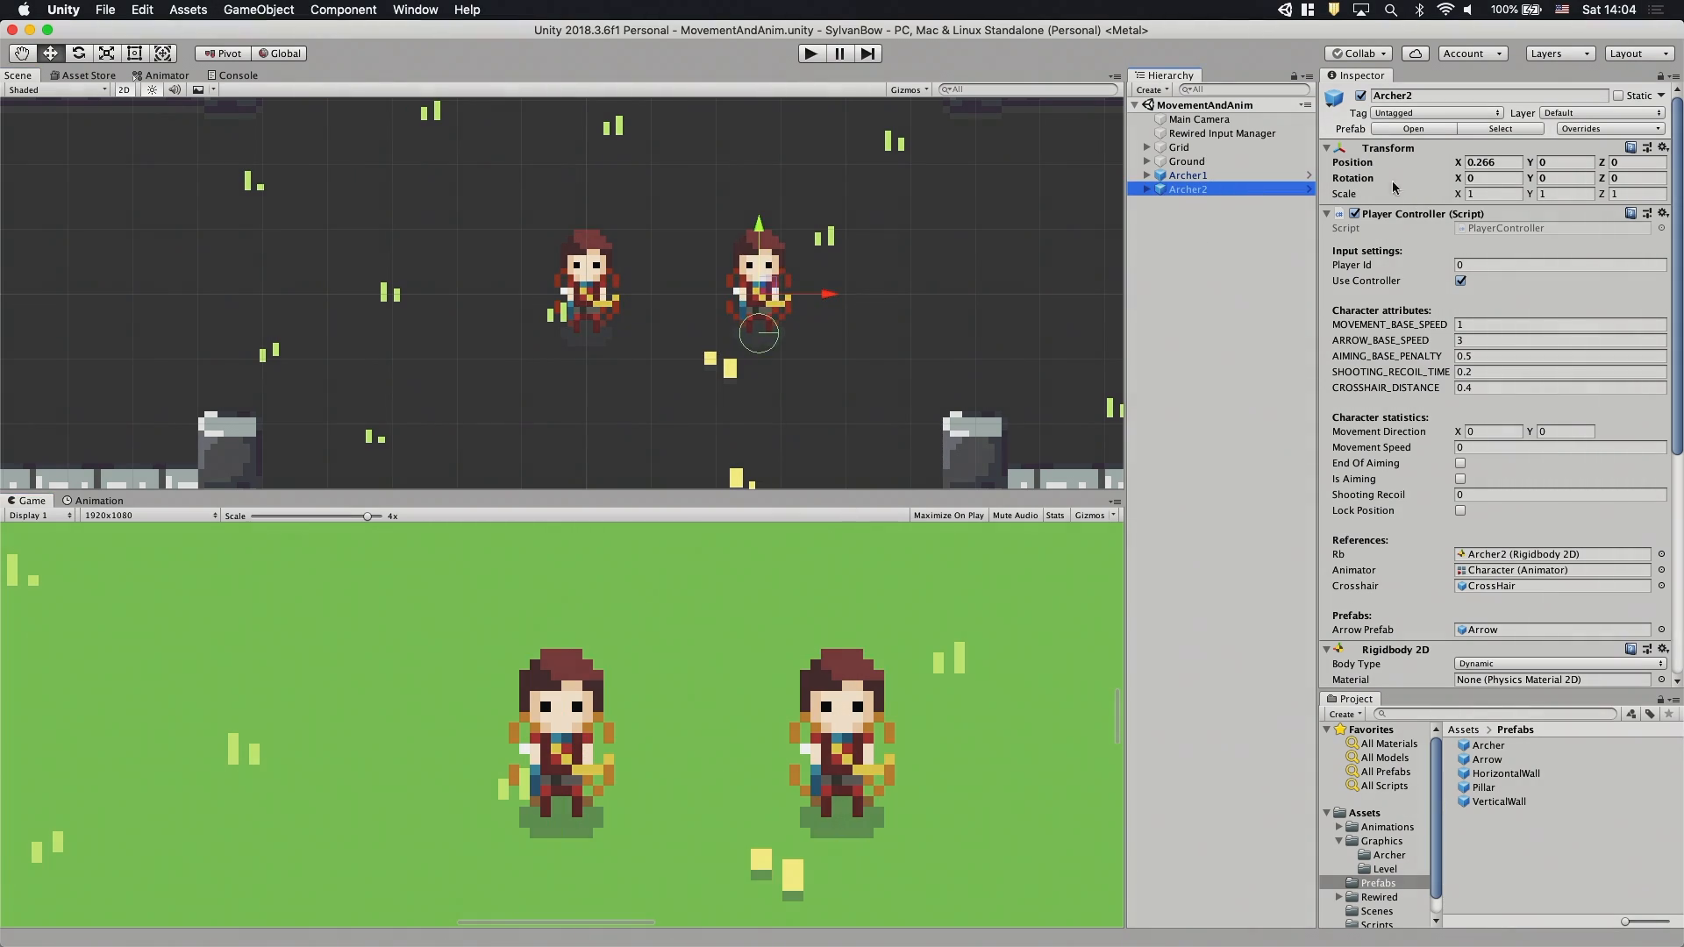
pyautogui.click(1558, 265)
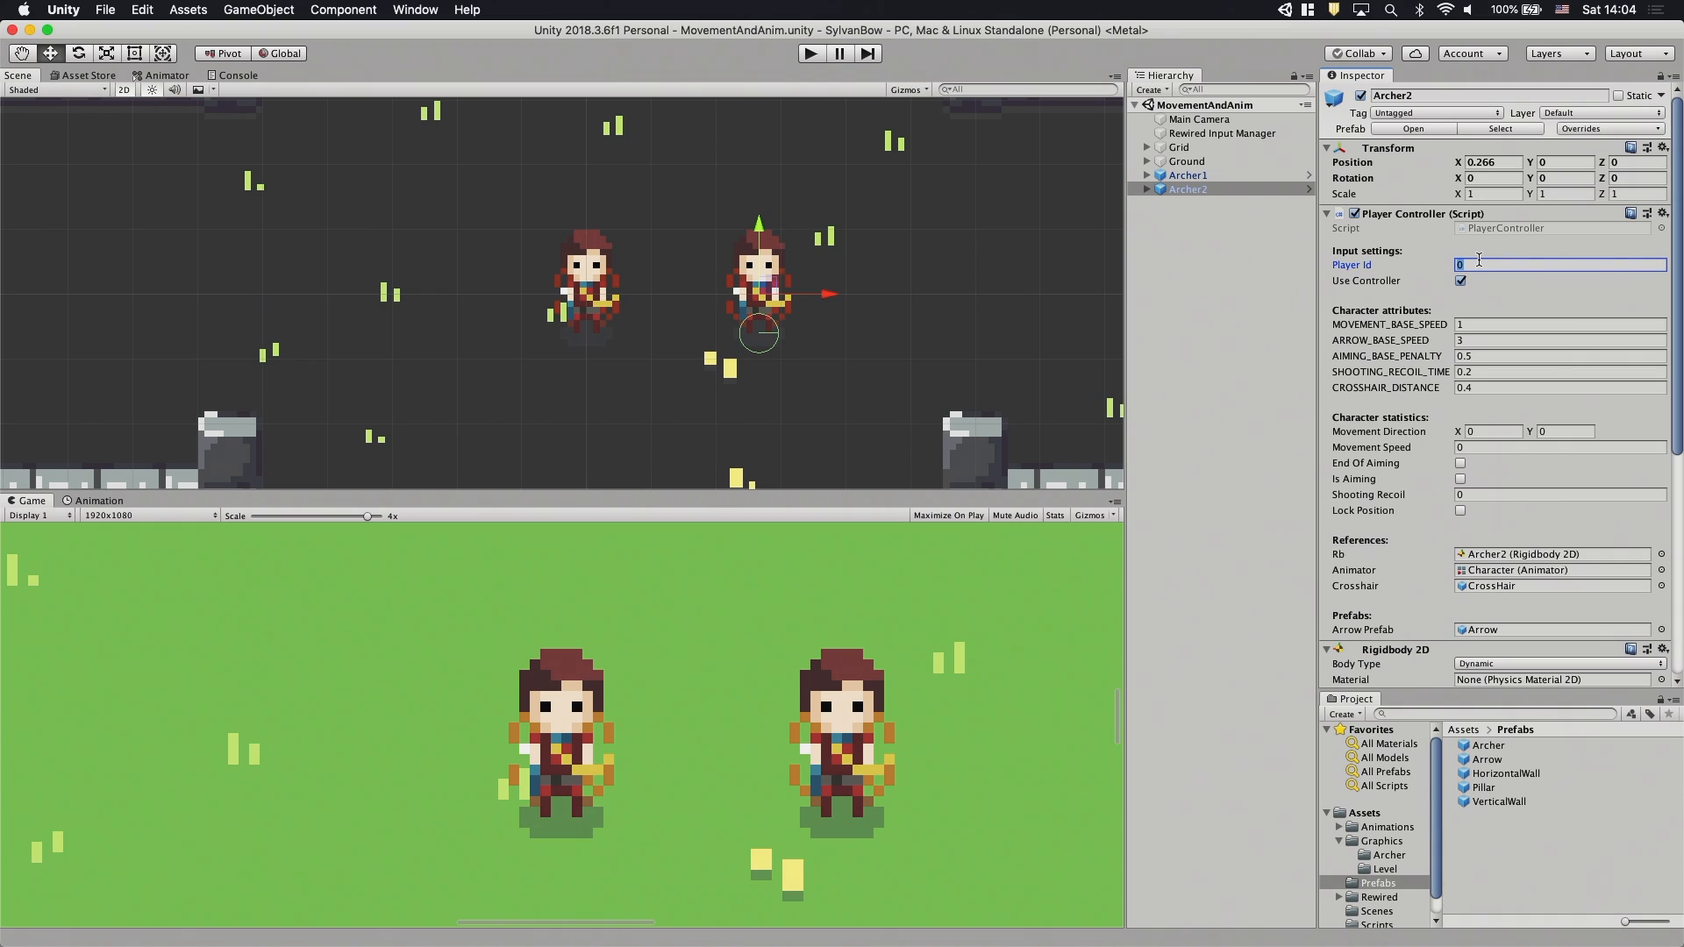
pyautogui.write('1')
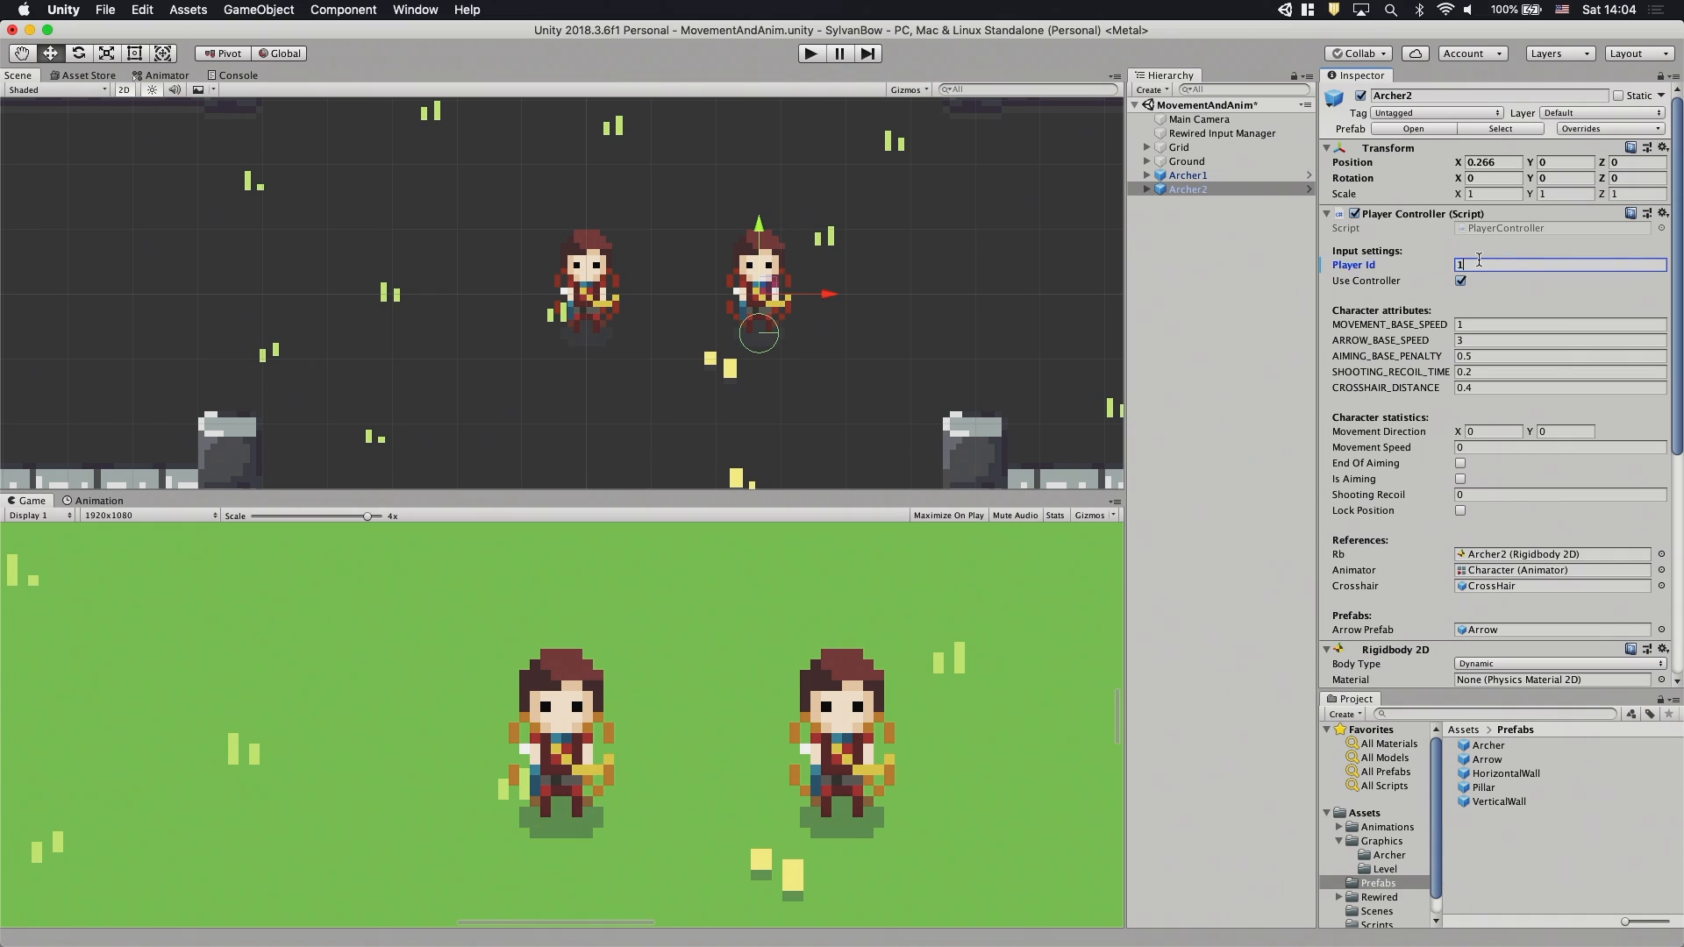
# From the Rewired Input Manager, launch the Rewired Editor and add a new player, Player1 with id 1
pyautogui.click(1221, 131)
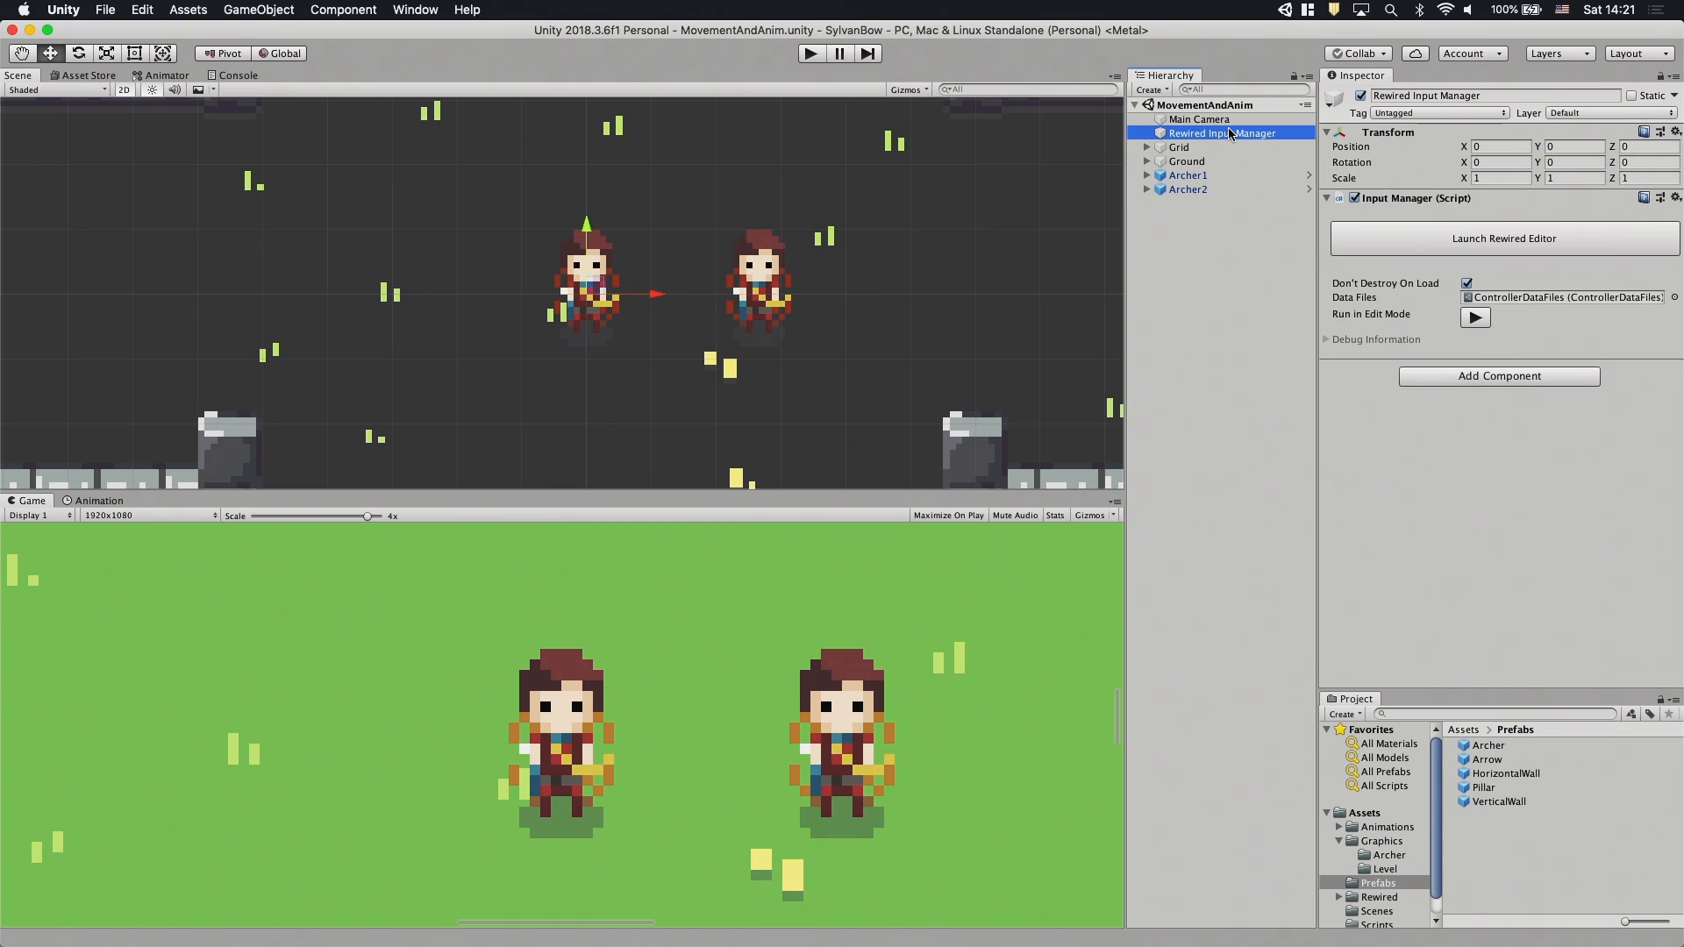
pyautogui.click(1503, 237)
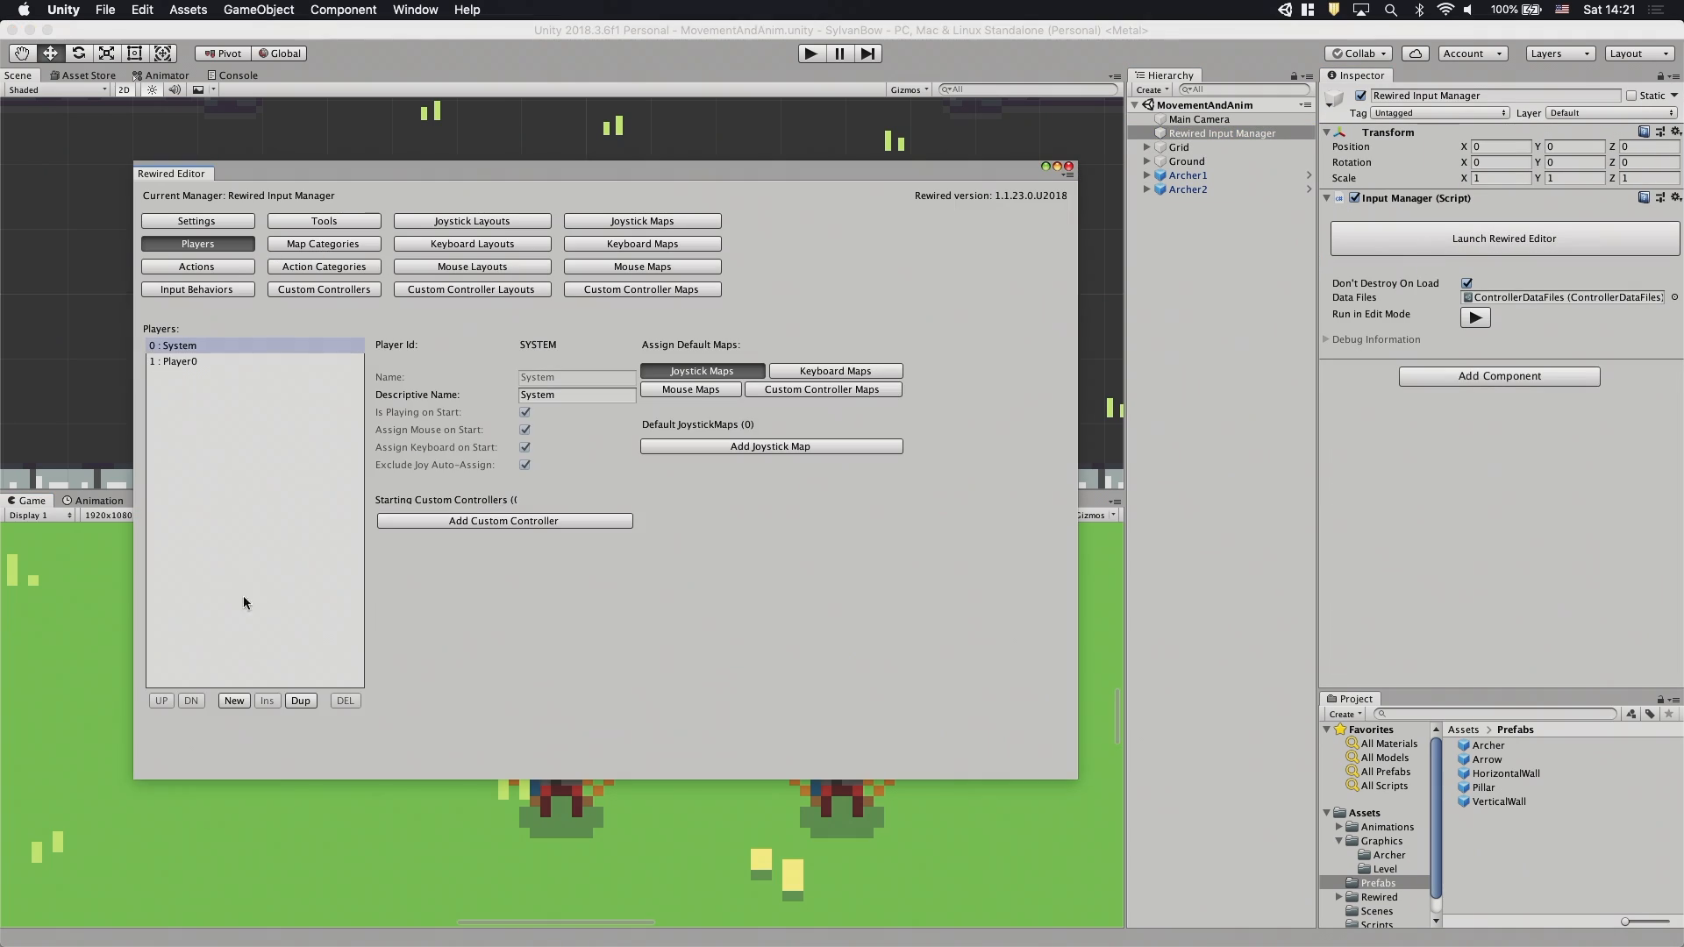
pyautogui.click(233, 700)
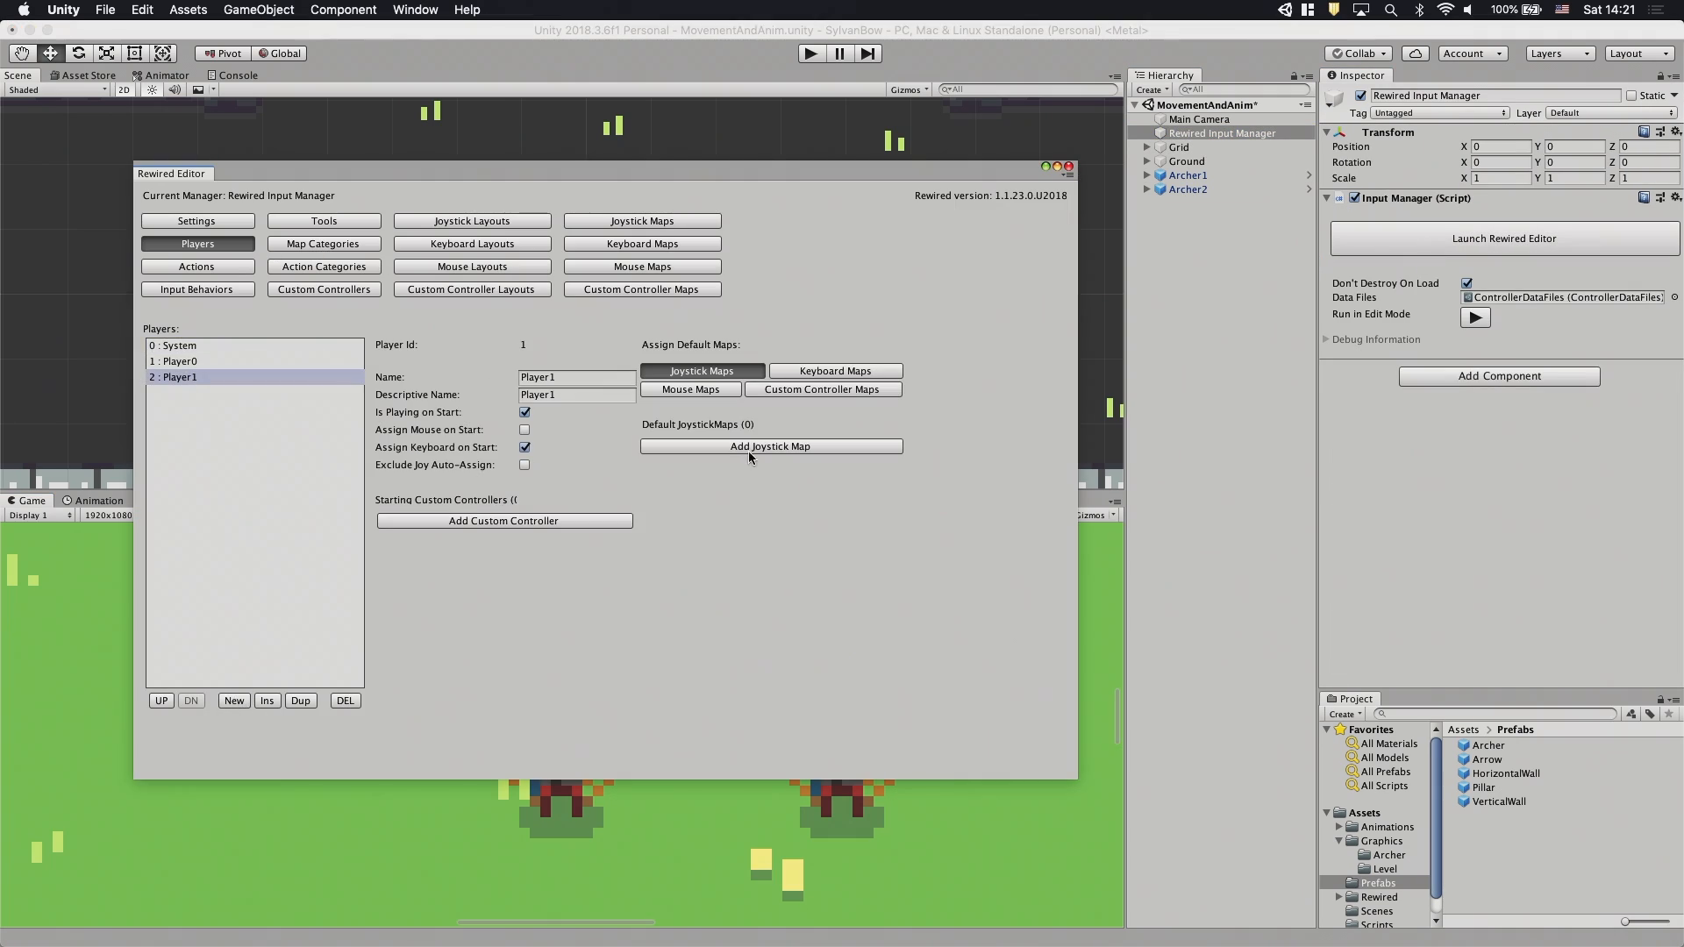